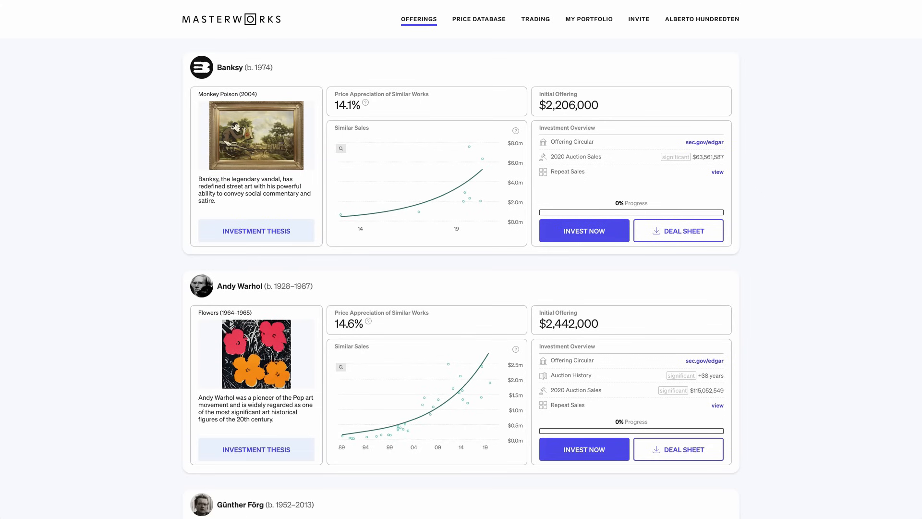
pyautogui.scroll(-3)
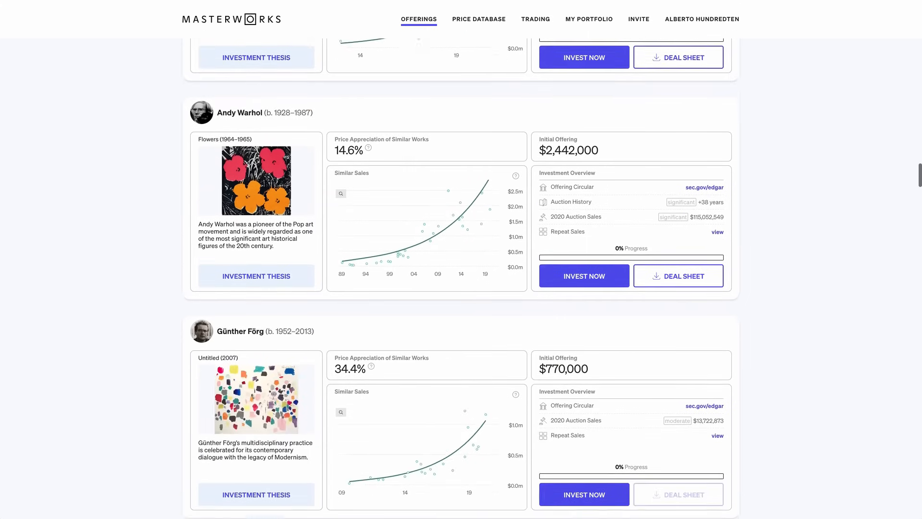
pyautogui.scroll(-3)
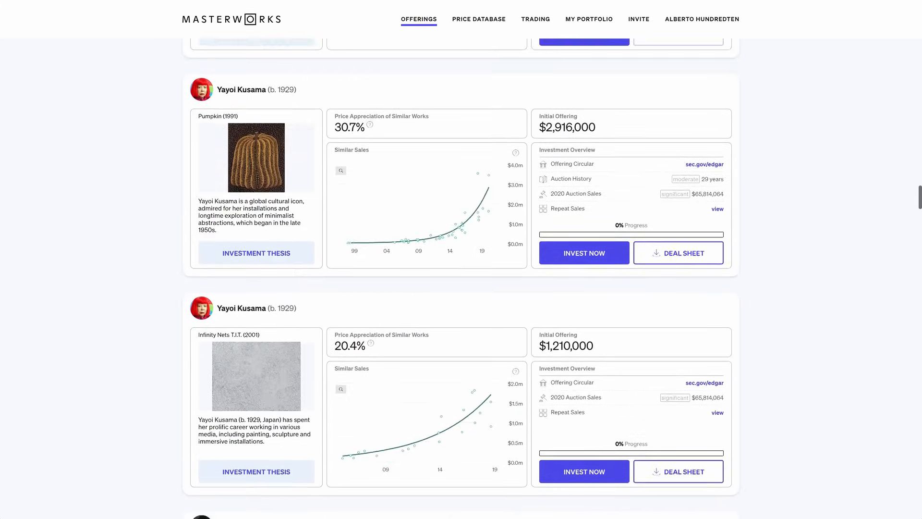